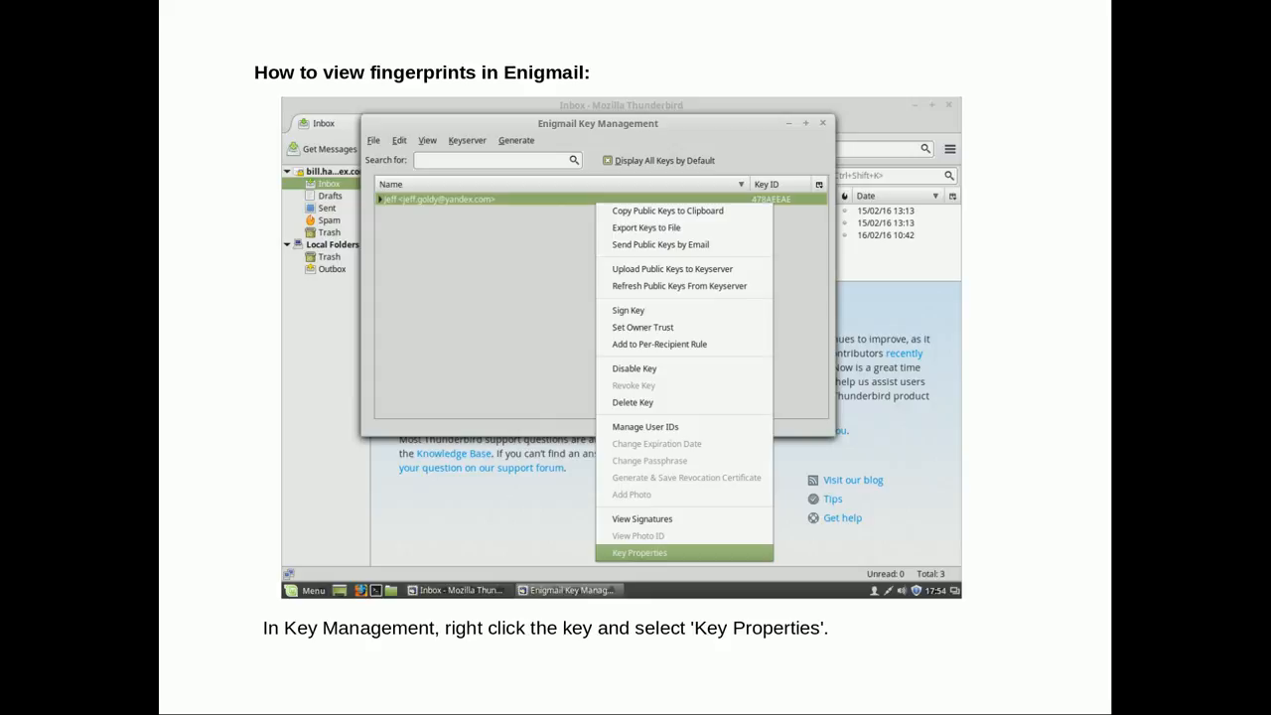
- Advance past the 'How to view fingerprints in Enigmail' slide to the Signing/Encryption Options slide
left_click(638, 553)
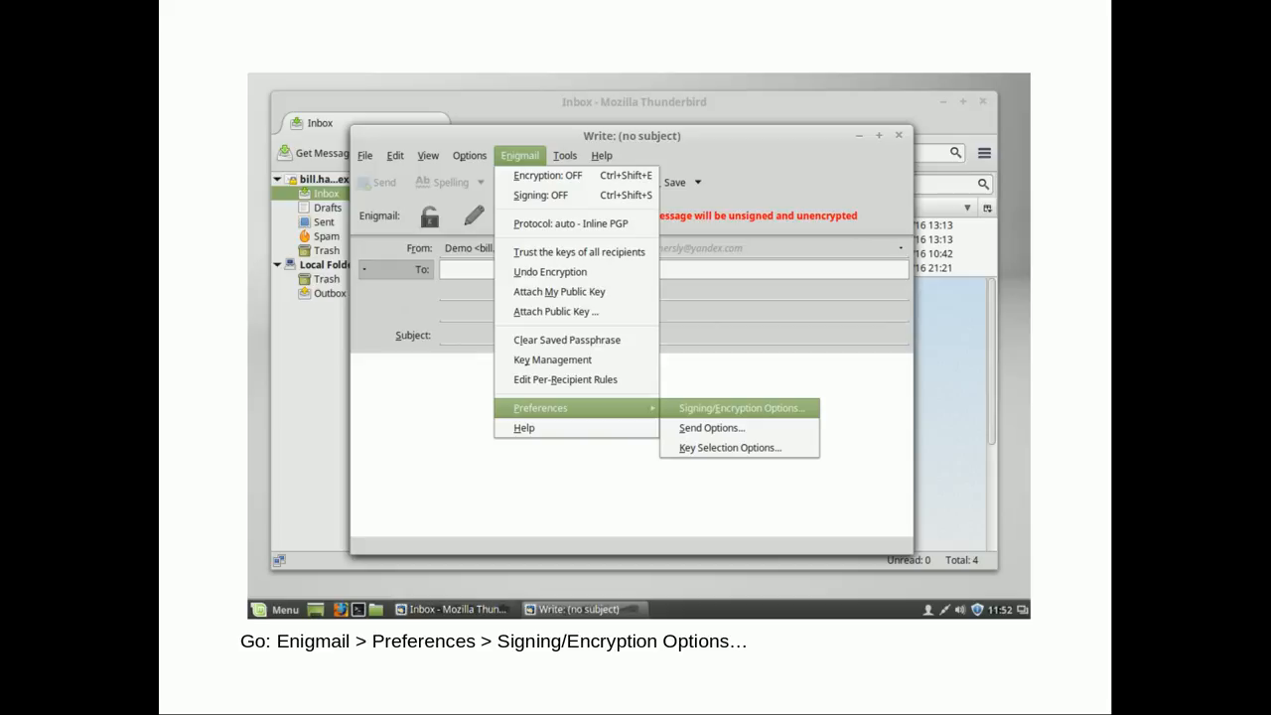
- Advance to the slide on checking 'Sign messages by default' in Enigmail's identity options
left_click(741, 407)
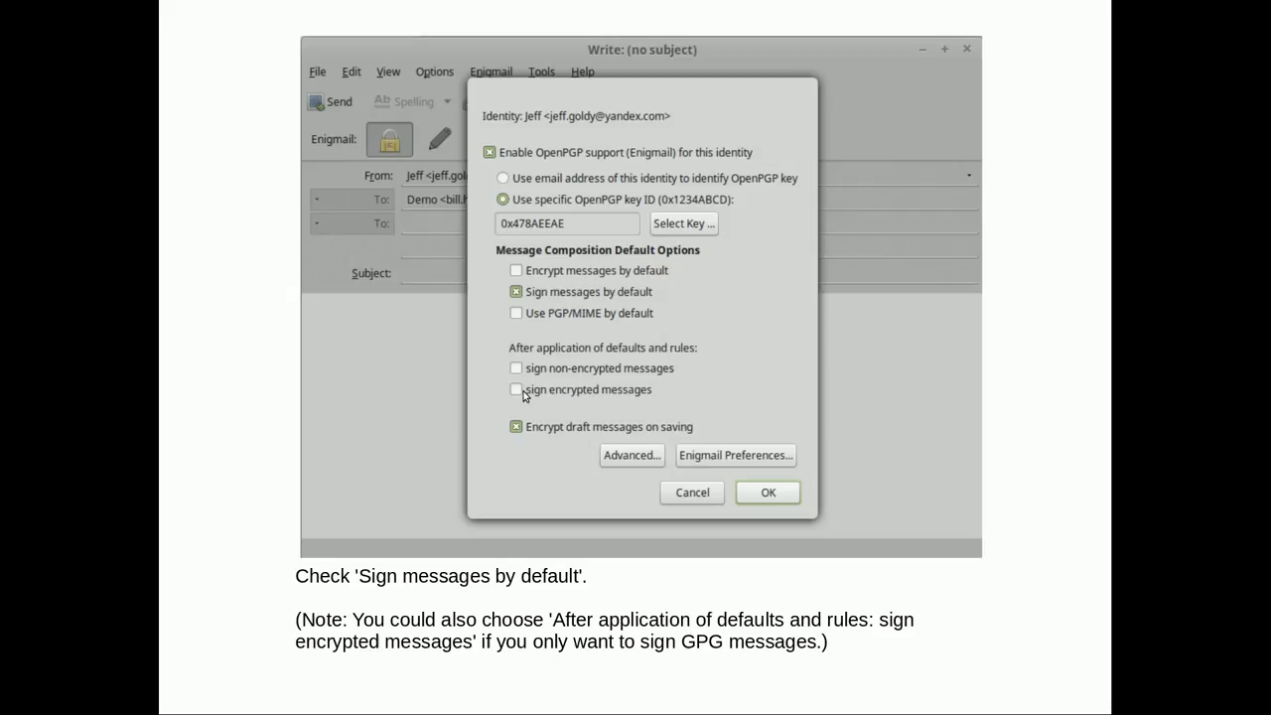
mouse_move(534, 330)
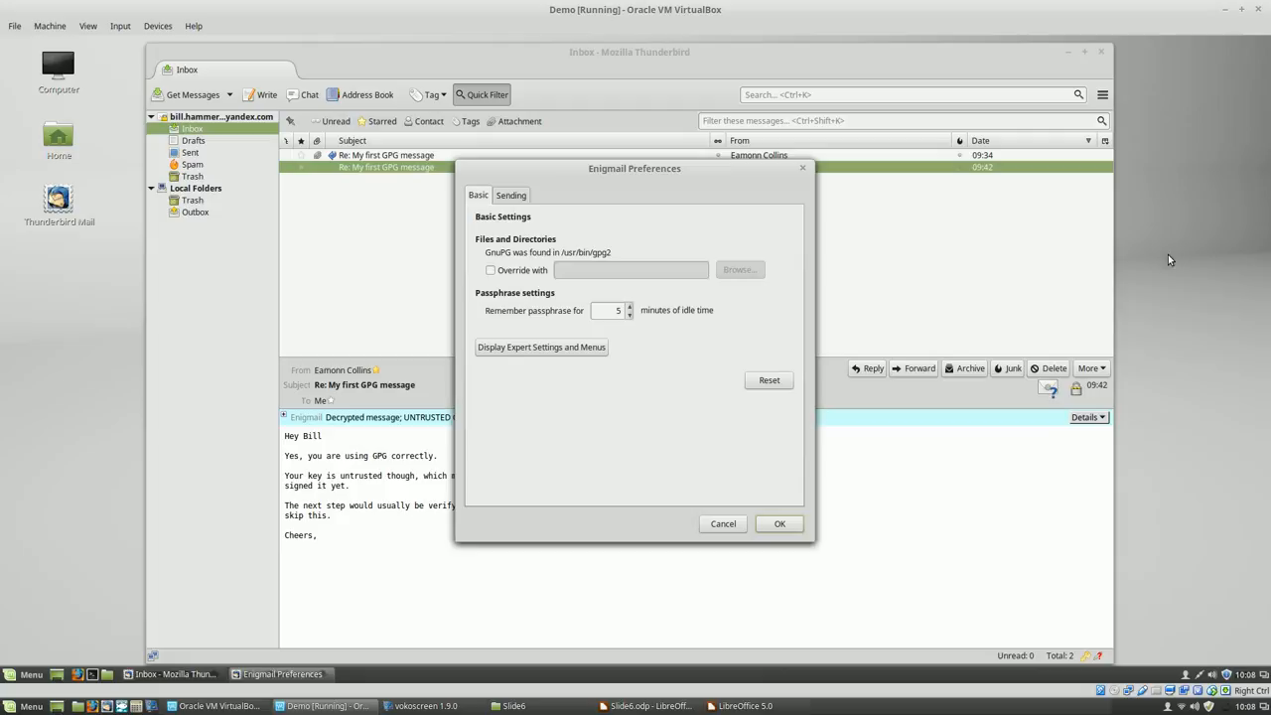
- Review Enigmail's Basic preferences, then start a new message from Thunderbird's toolbar
left_click(540, 347)
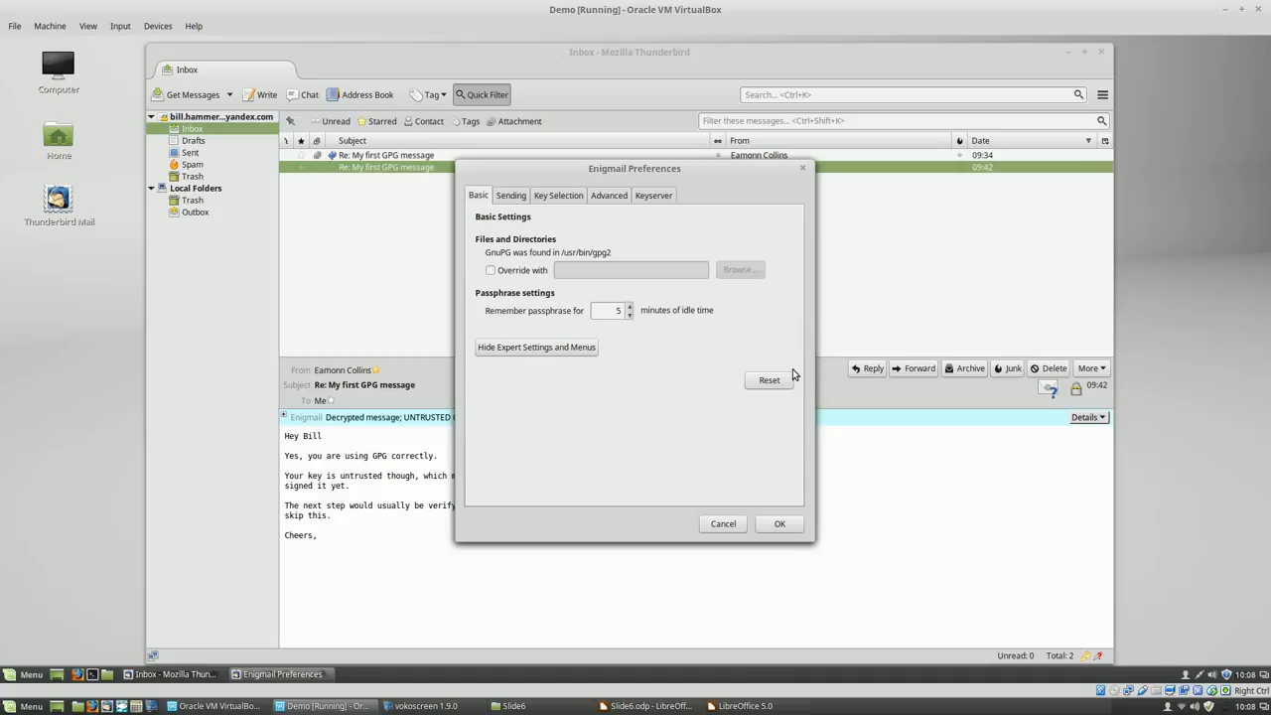
left_click(262, 94)
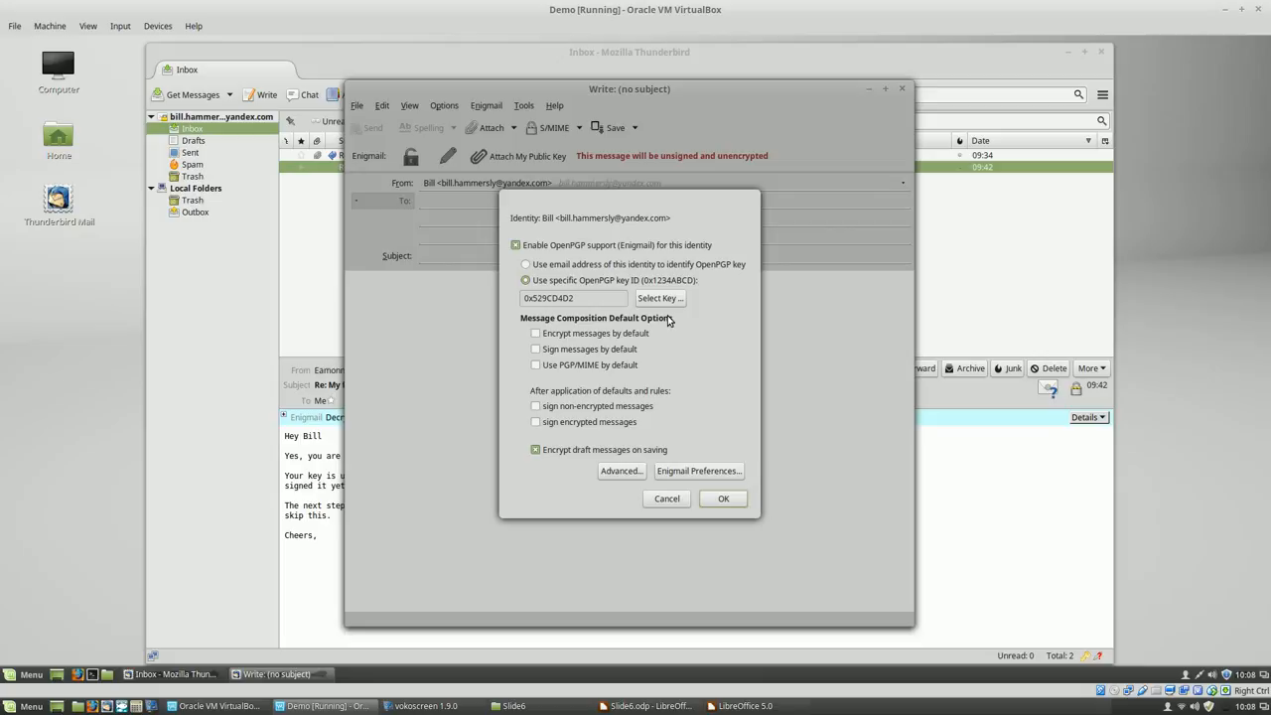
mouse_move(712, 353)
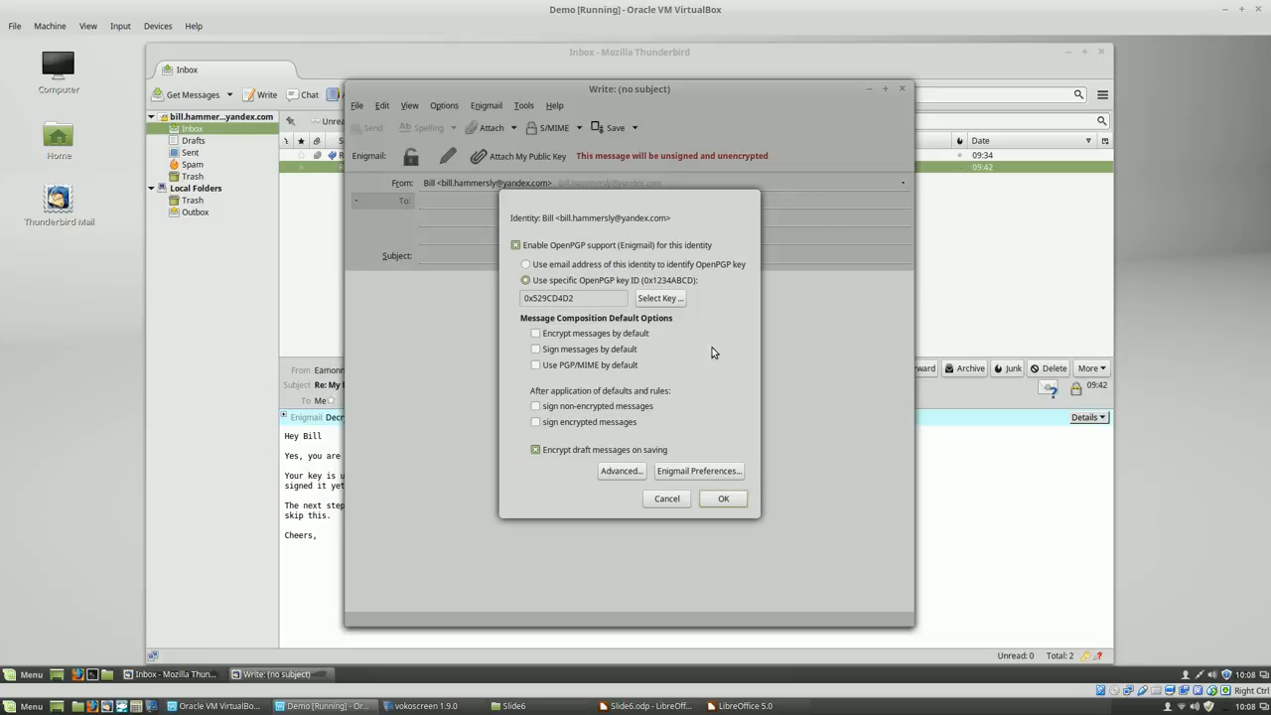
- Show the OpenPGP identity settings with Bill's key ID, then return to the Tails ISO verification slide
left_click(723, 497)
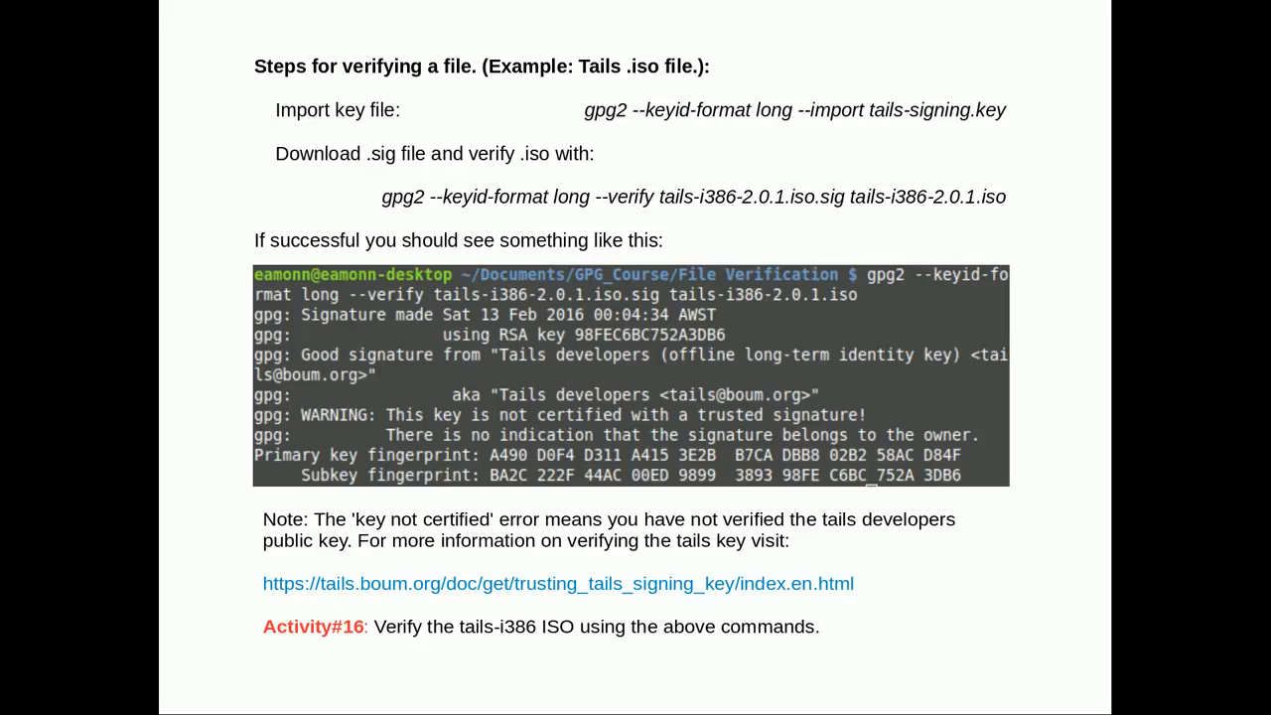
mouse_move(1259, 707)
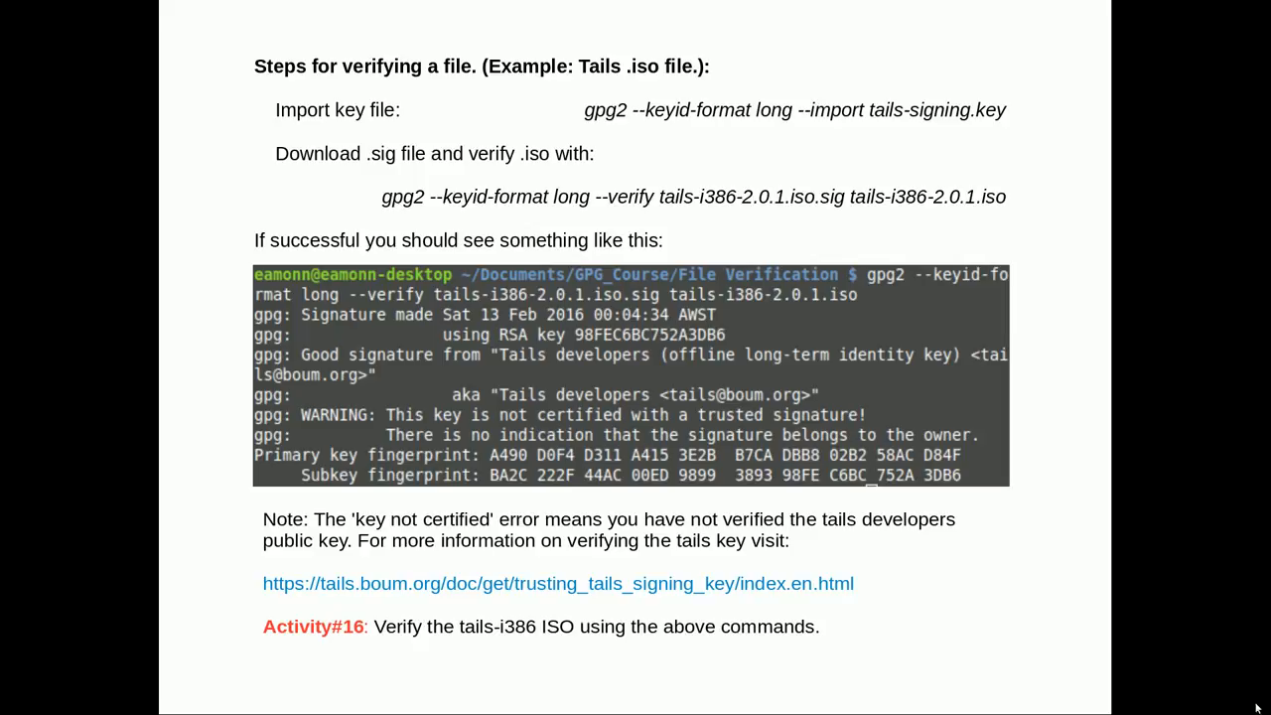
mouse_move(668, 501)
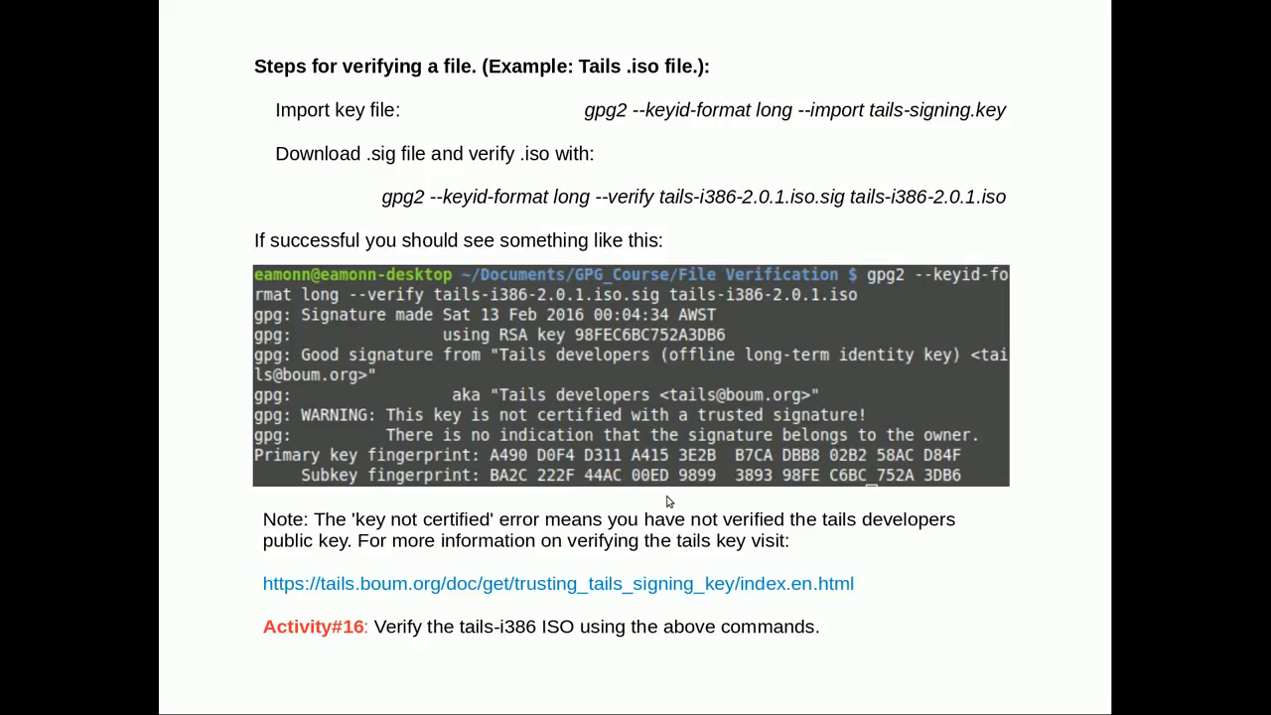
mouse_move(1230, 652)
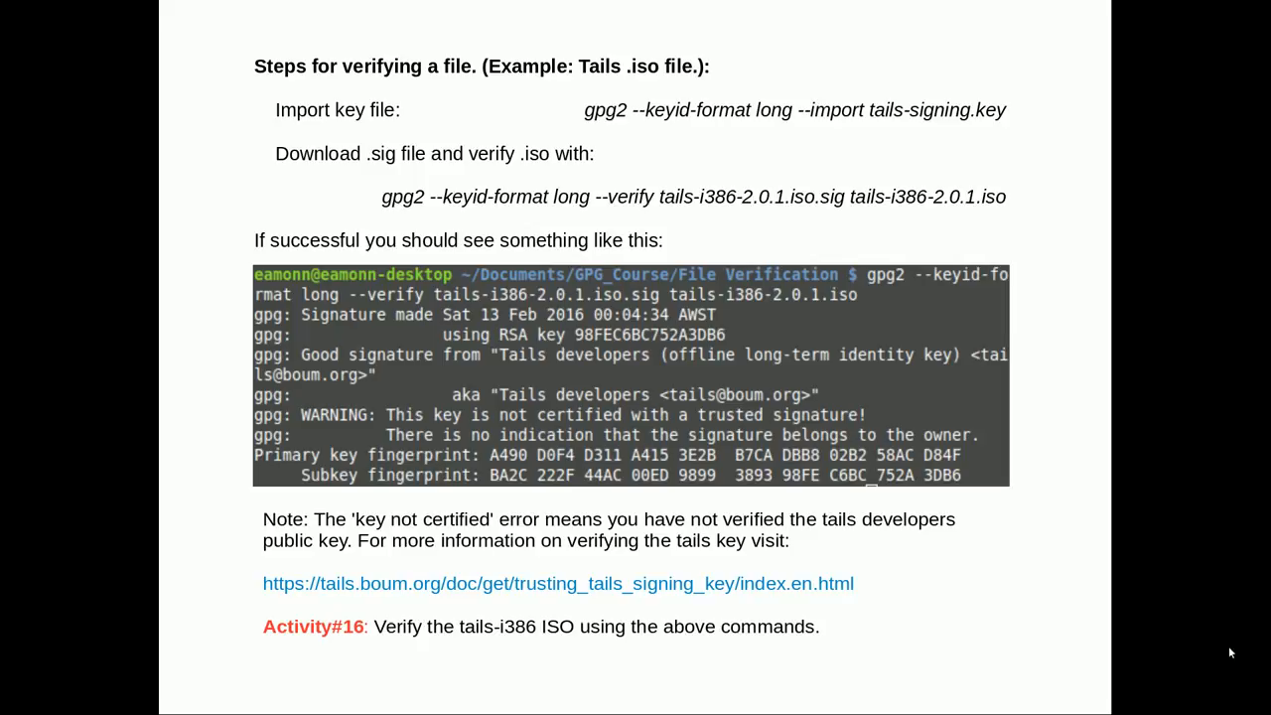